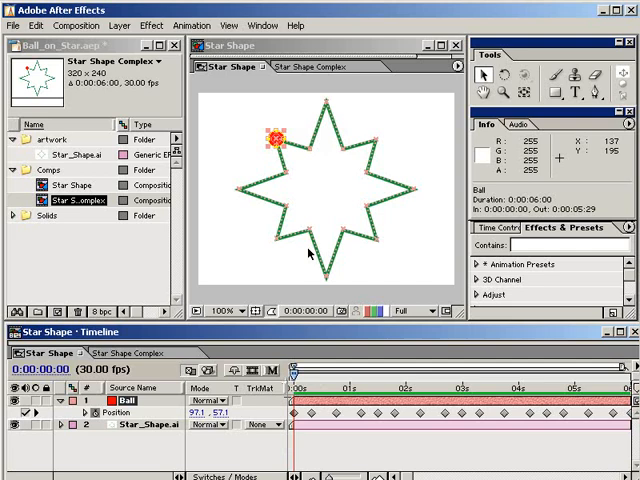
mouse_move(324, 148)
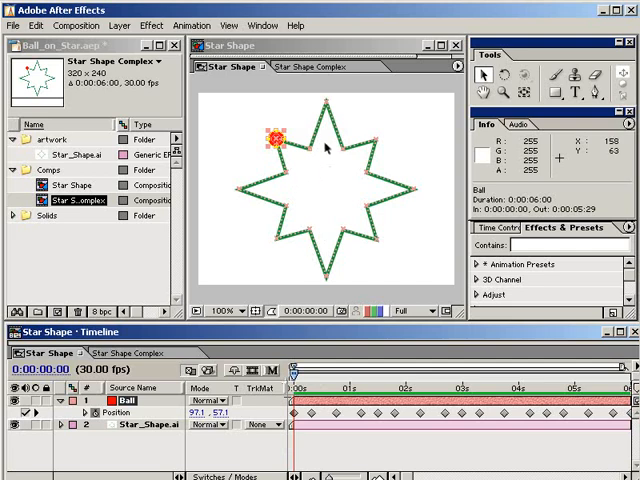
mouse_move(356, 190)
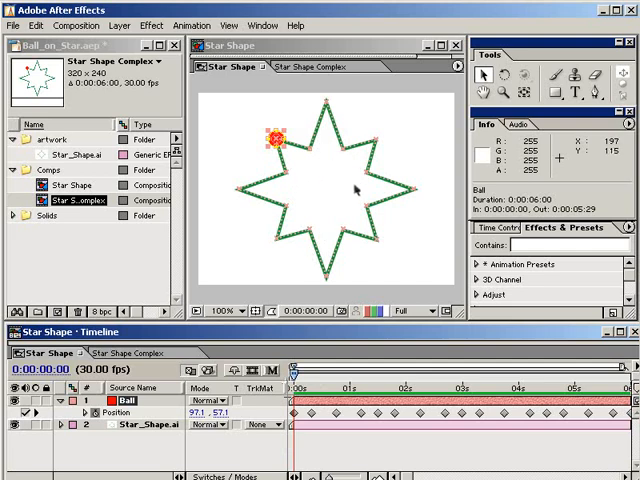
mouse_move(324, 232)
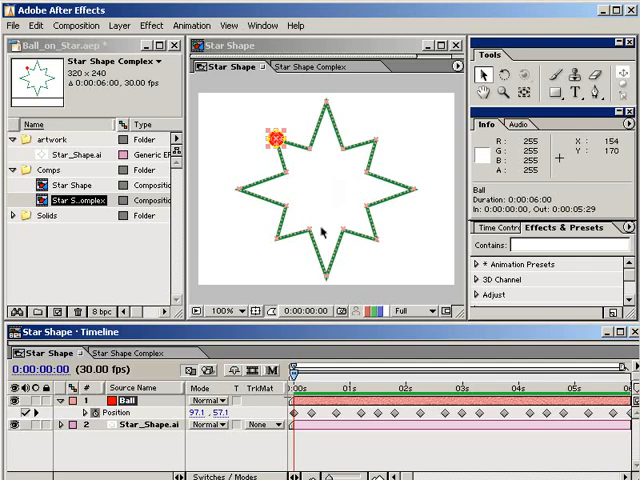
mouse_move(310, 180)
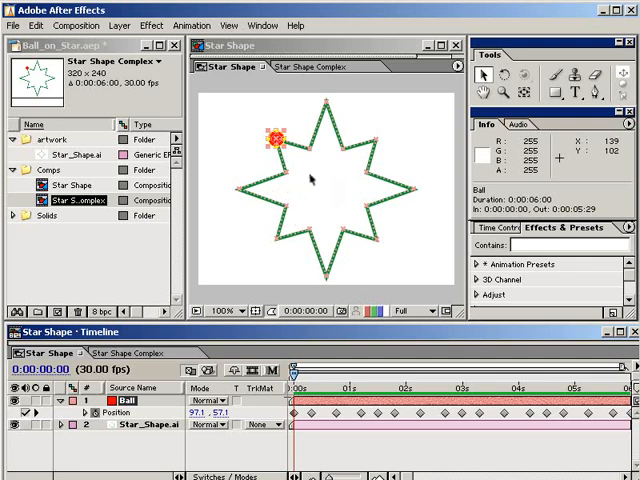
mouse_move(300, 164)
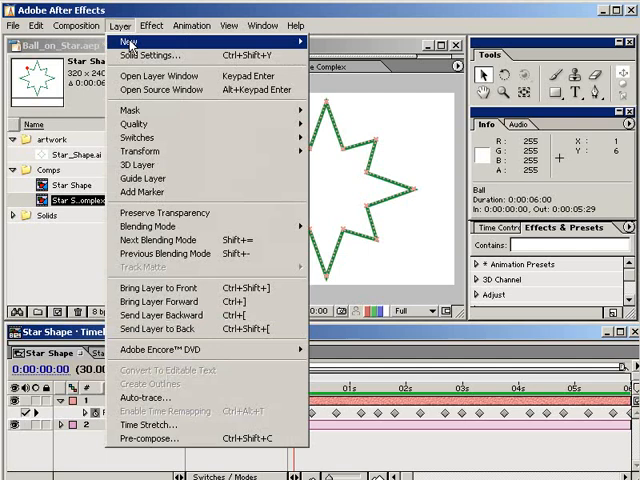
Create a new comp-sized black solid, Black Solid 1, above the ball layer
click(152, 54)
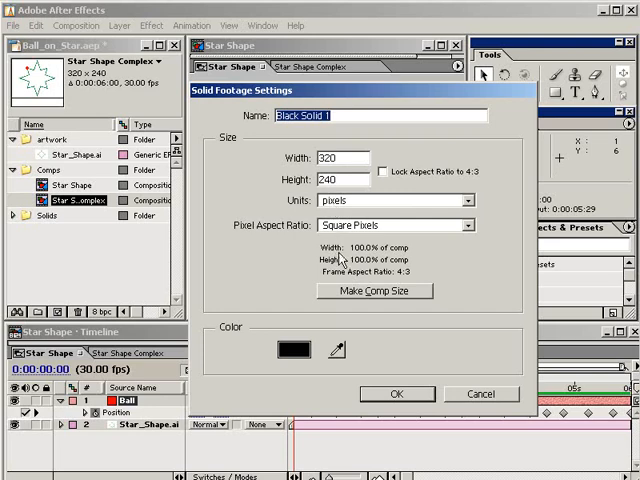
click(374, 292)
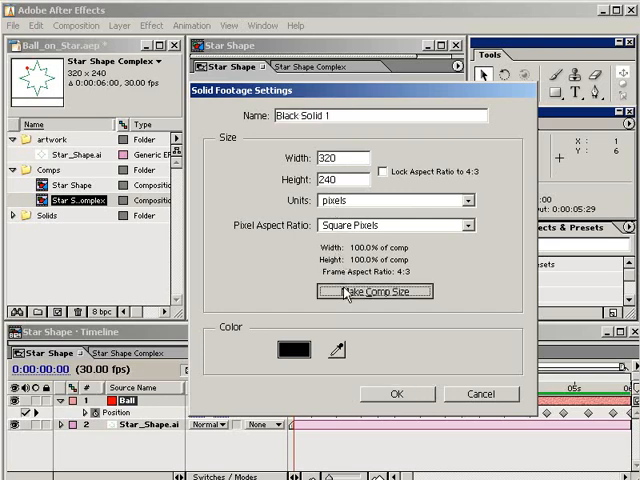
click(396, 392)
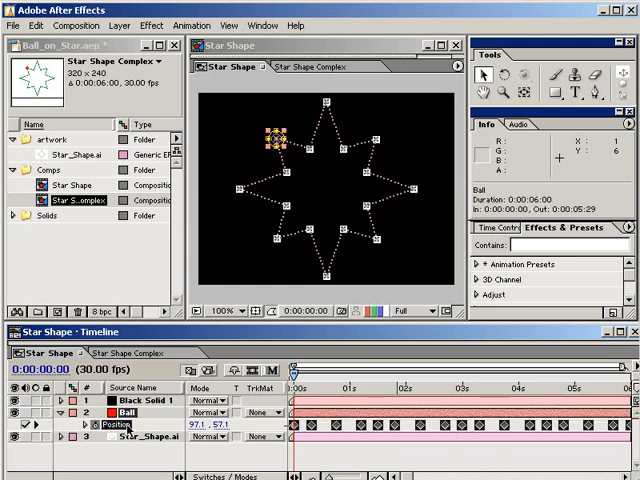
Copy the ball's Position keyframes and add Mask 1 to Black Solid 1, targeting its Mask Shape
click(36, 24)
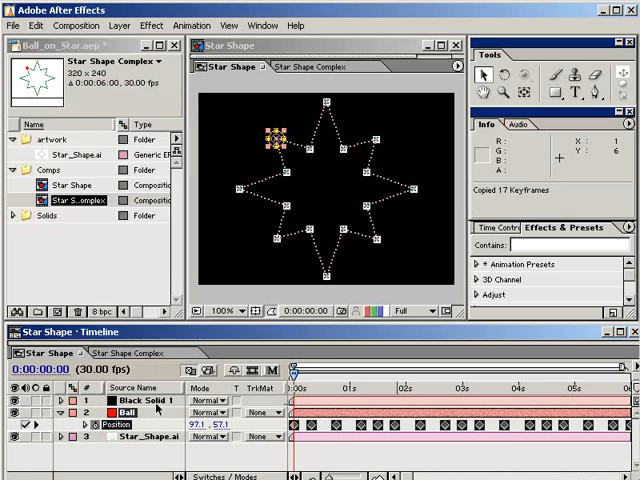
click(144, 400)
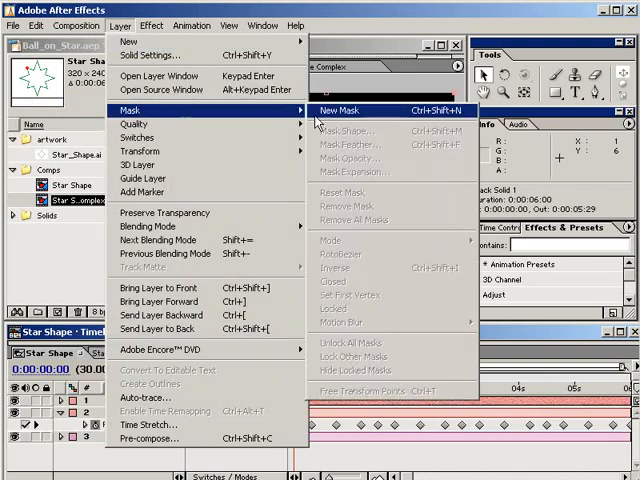
click(340, 110)
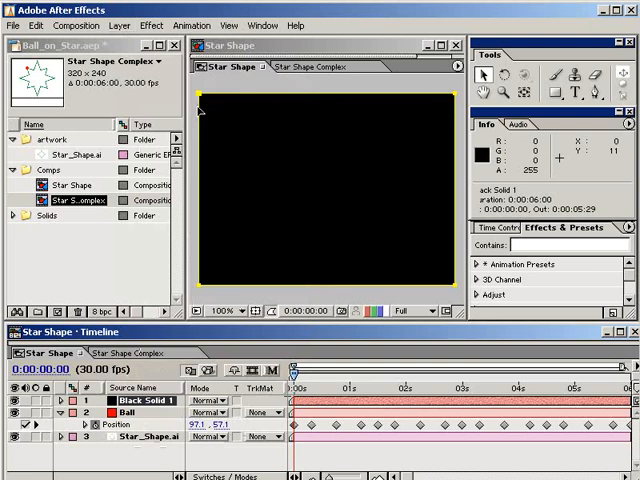
mouse_move(448, 164)
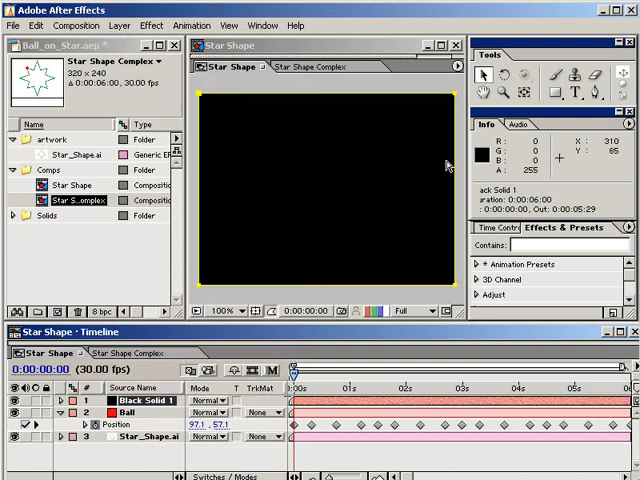
mouse_move(416, 252)
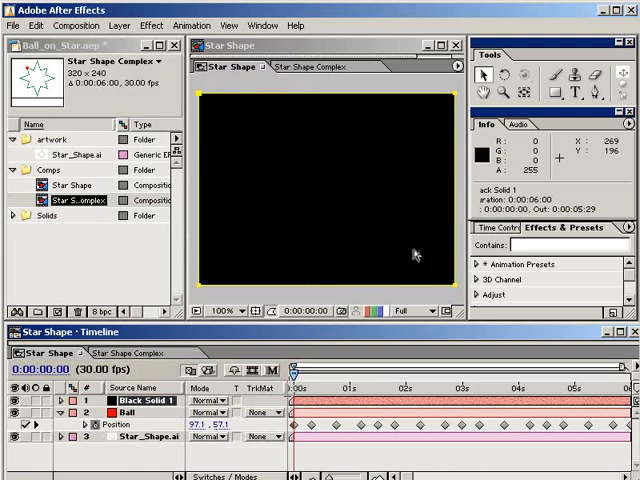
click(148, 400)
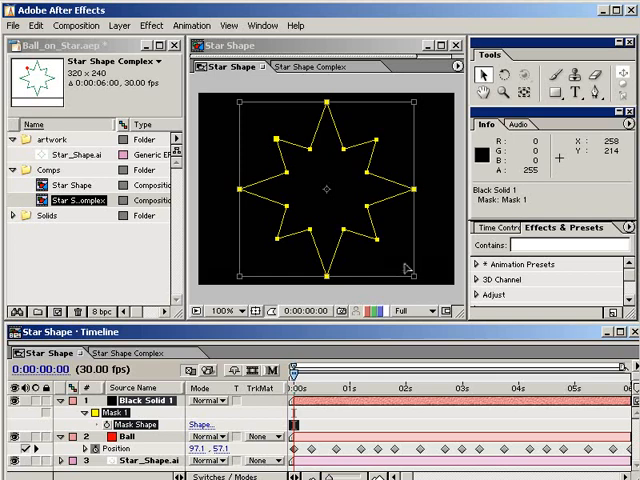
mouse_move(410, 268)
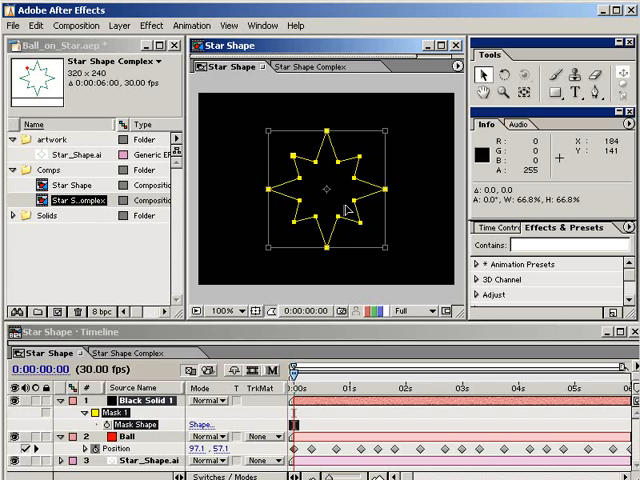
mouse_move(372, 240)
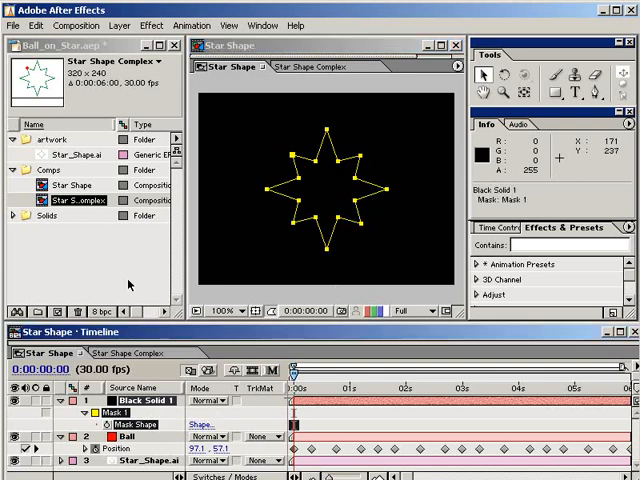
Select the shrunken star-shaped Mask Shape on Black Solid 1 for copying
click(36, 24)
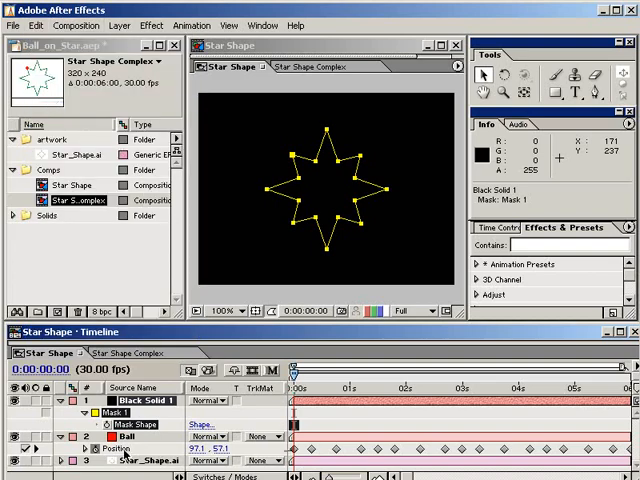
Paste the mask shape into the ball's Position and delete Black Solid 1
click(124, 436)
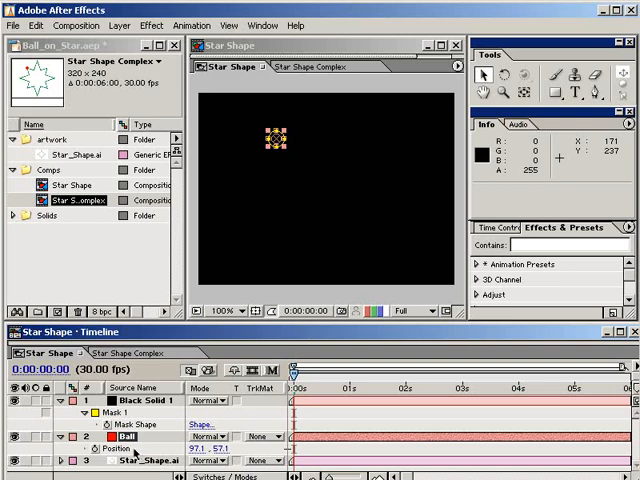
click(108, 448)
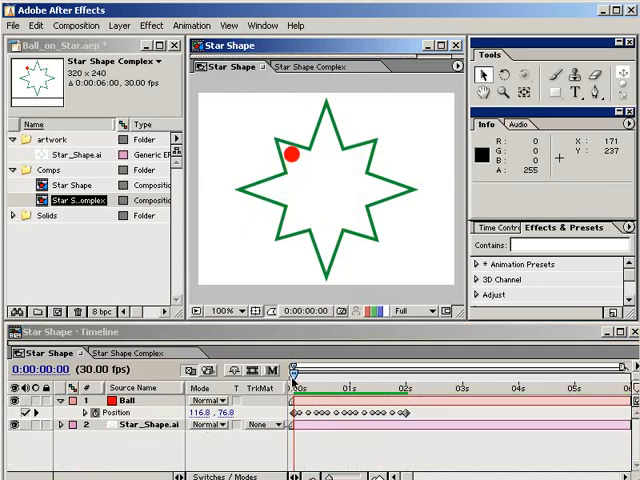
drag(296, 378, 312, 378)
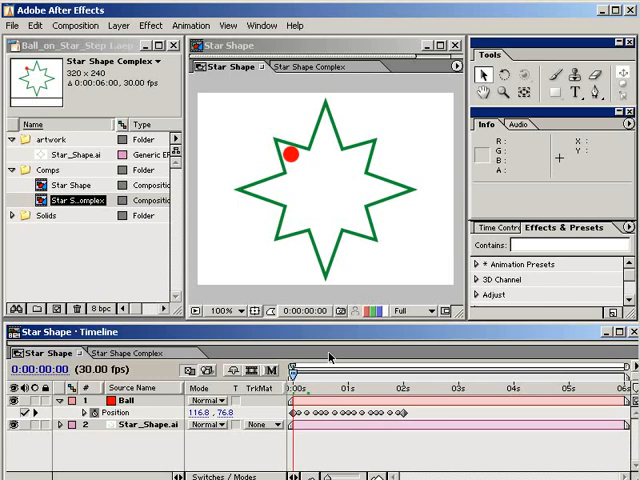
Reveal the ball's small star motion path and its Position speed graph at 96.66 pixels/sec
click(402, 414)
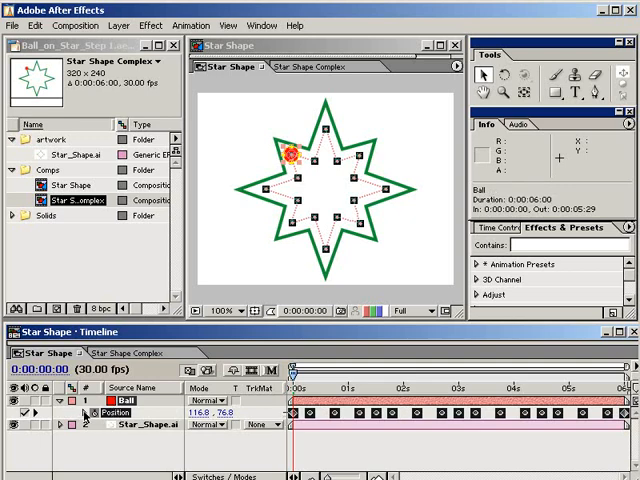
click(70, 426)
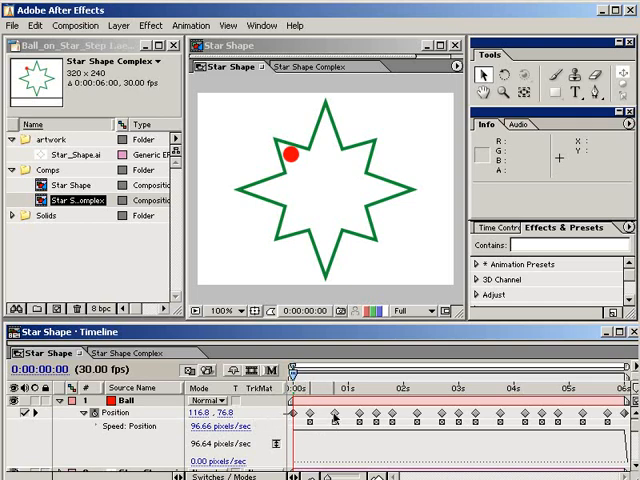
Switch to Star Shape Complex and show its ball Position speed graph at 409.71 pixels/sec
click(336, 414)
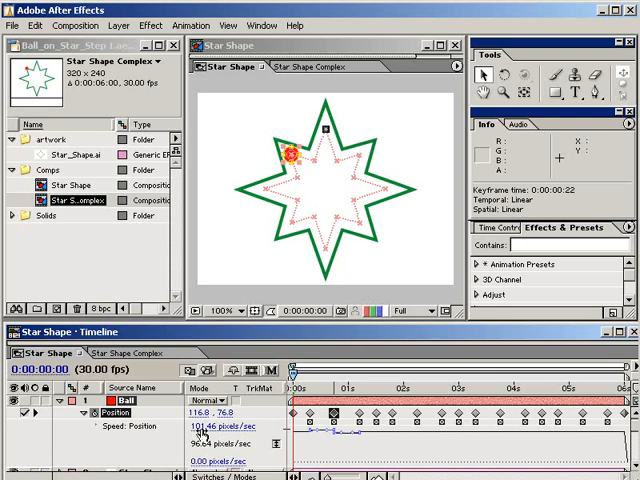
click(324, 66)
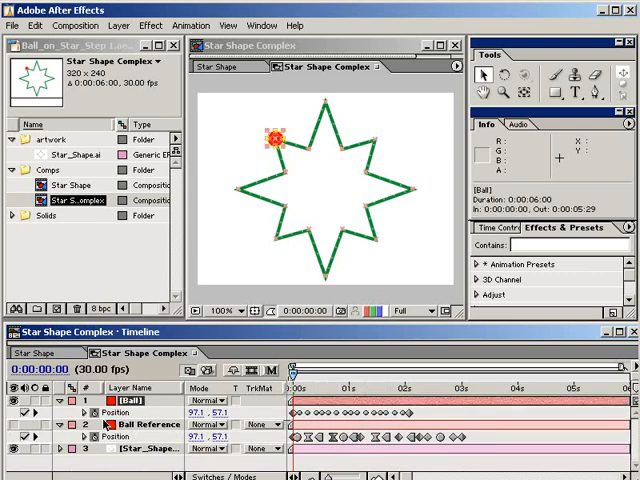
click(80, 412)
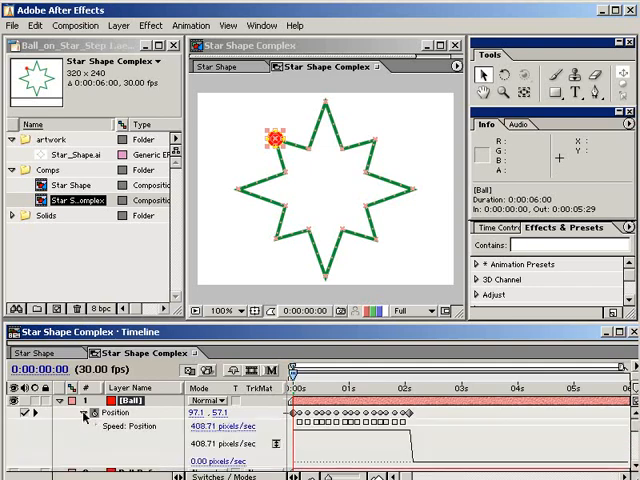